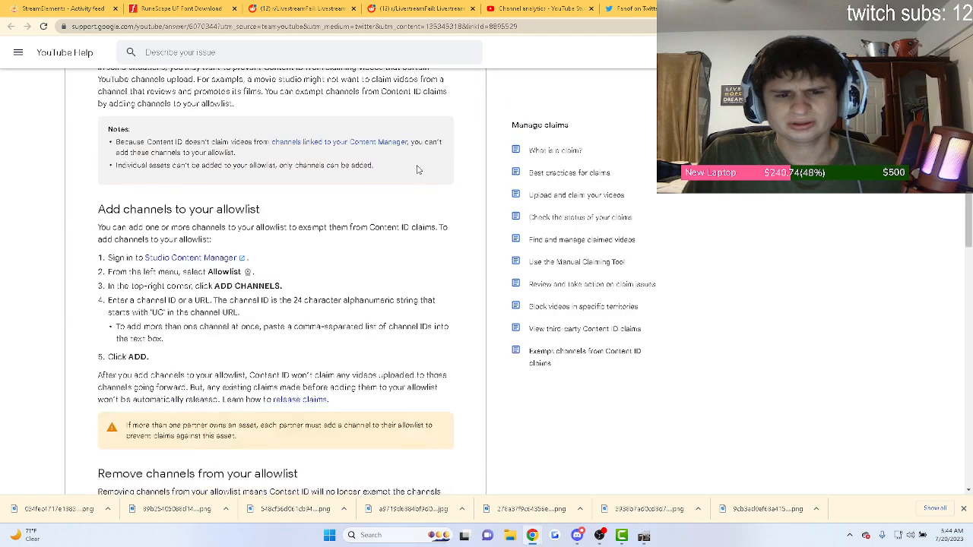
pyautogui.scroll(-3)
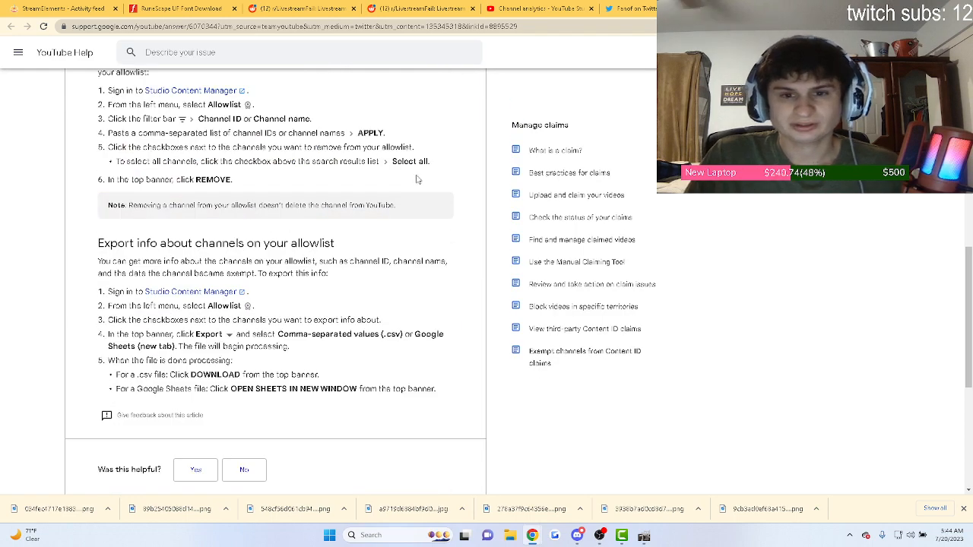
pyautogui.scroll(-3)
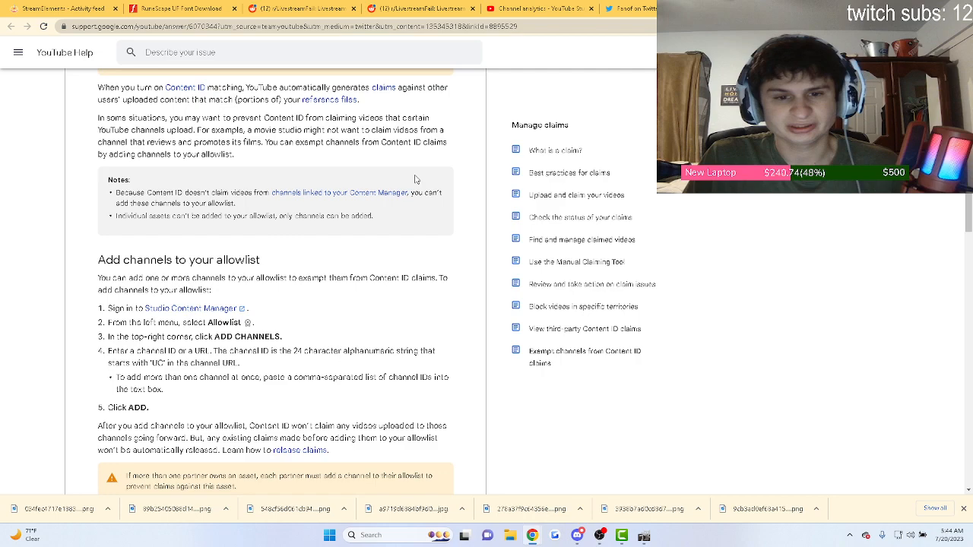
pyautogui.scroll(3)
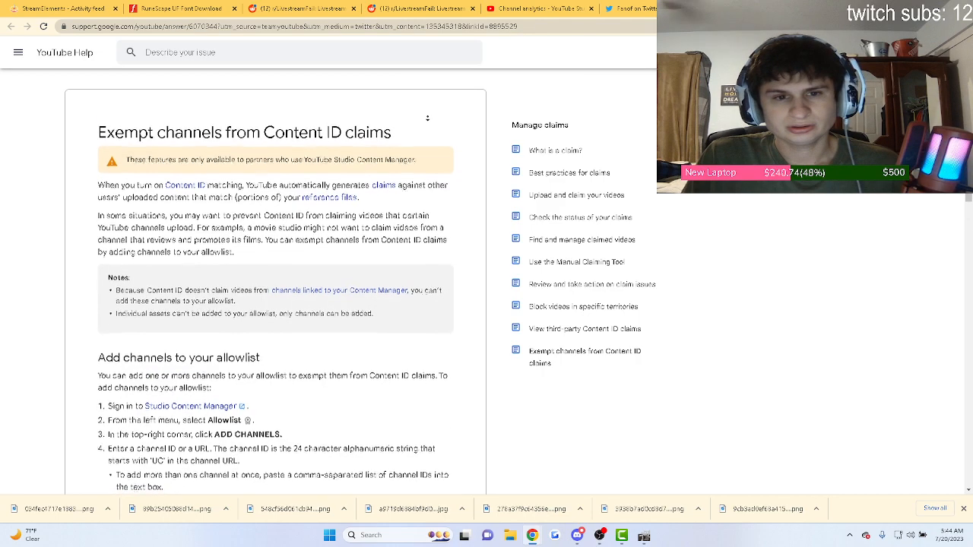
pyautogui.scroll(-3)
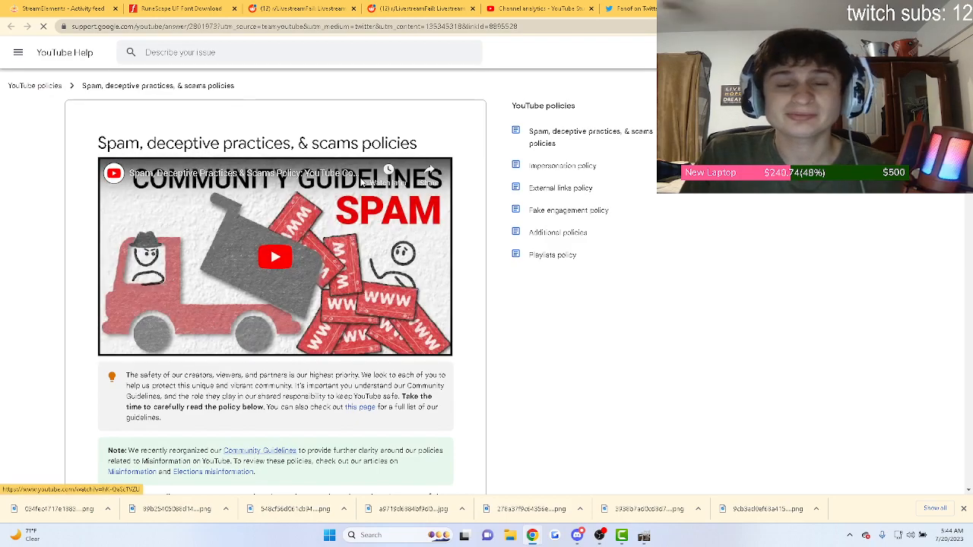
pyautogui.scroll(-3)
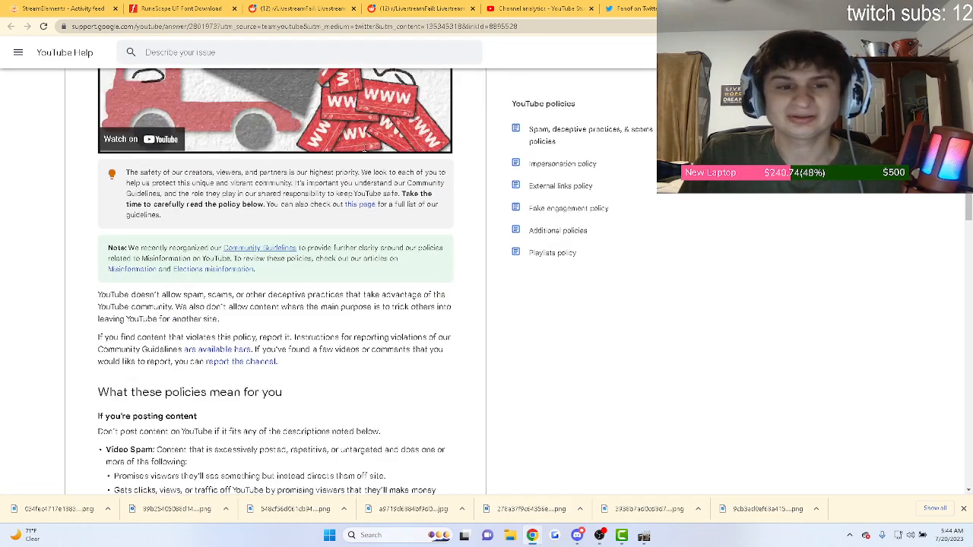
pyautogui.scroll(-3)
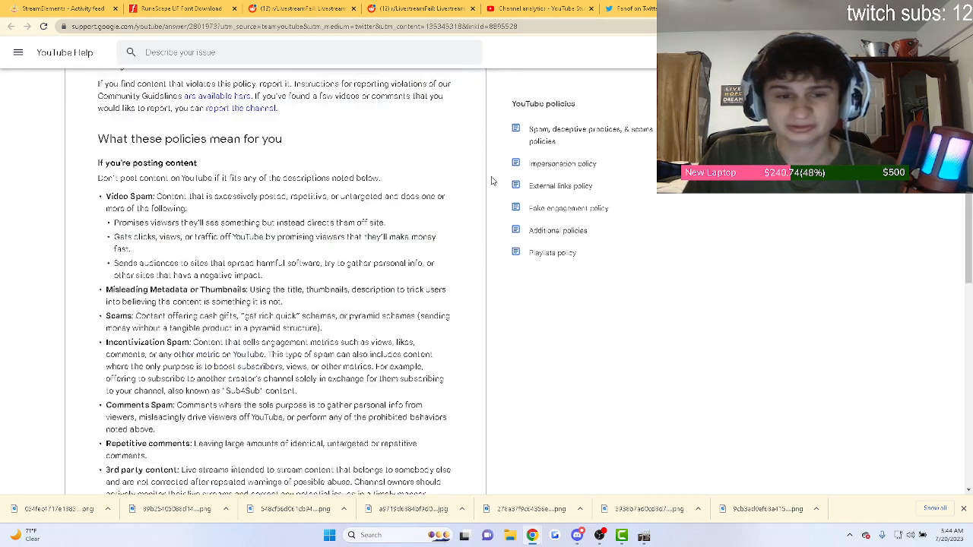
pyautogui.scroll(-3)
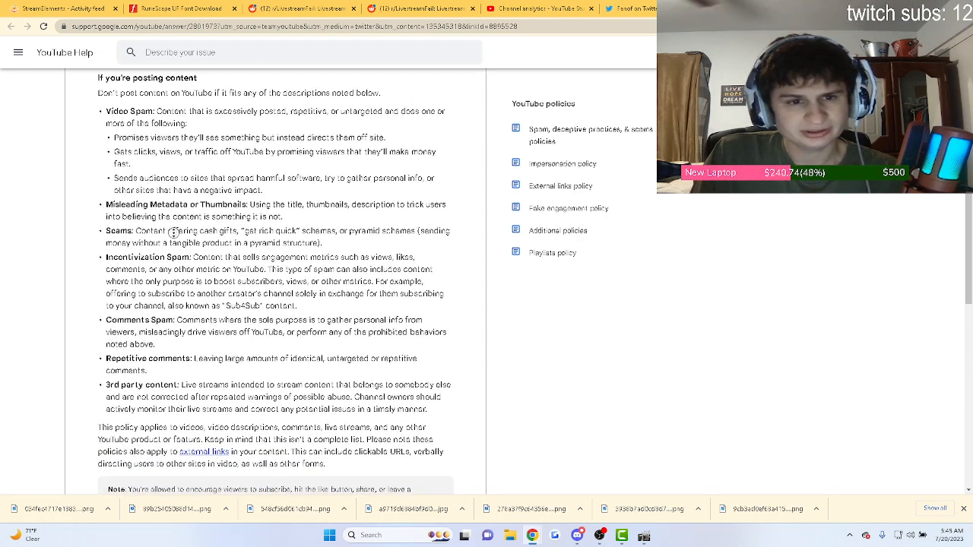
pyautogui.scroll(-3)
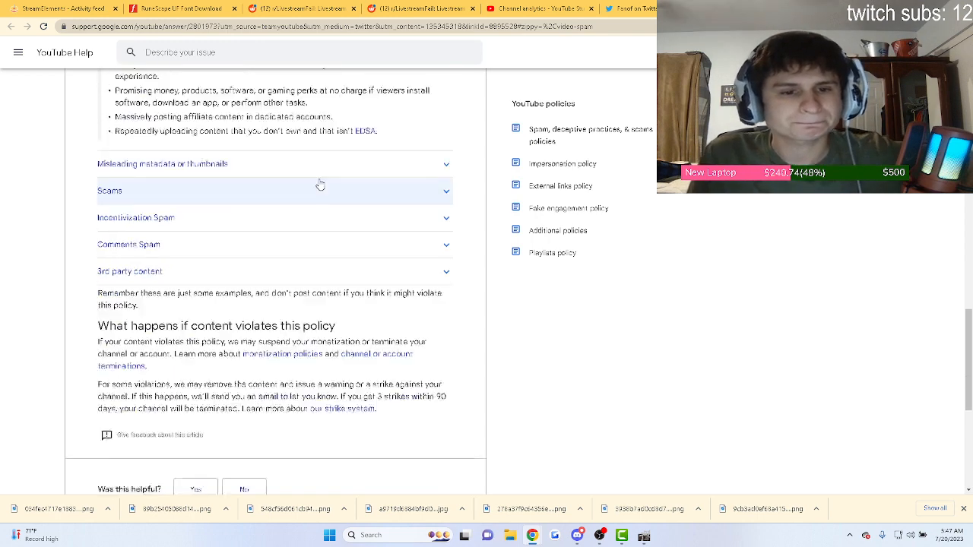
pyautogui.scroll(-3)
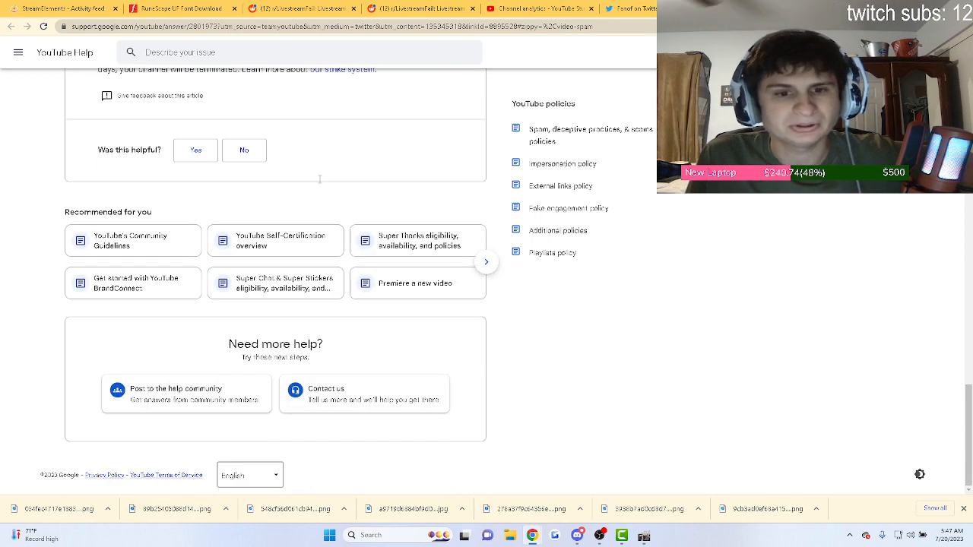
pyautogui.scroll(-3)
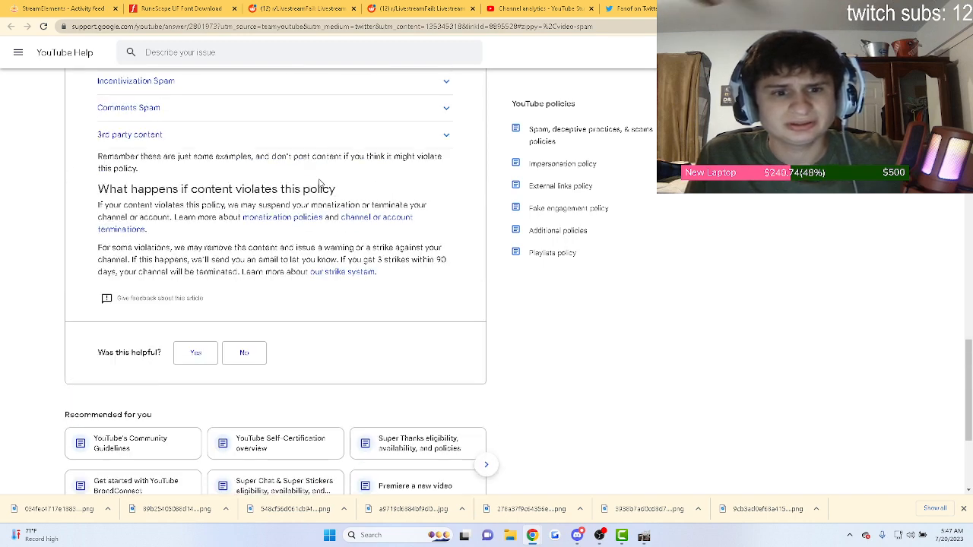
pyautogui.scroll(-3)
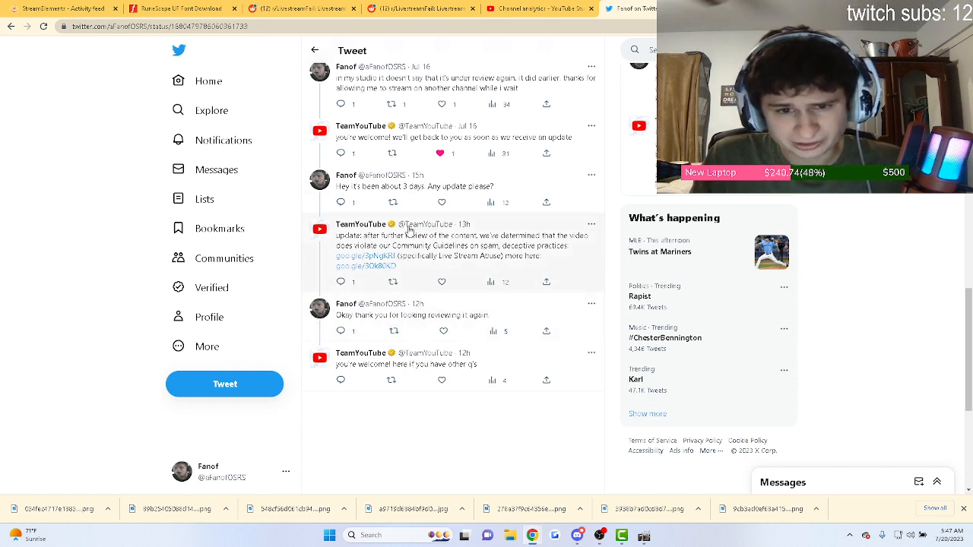
pyautogui.scroll(-3)
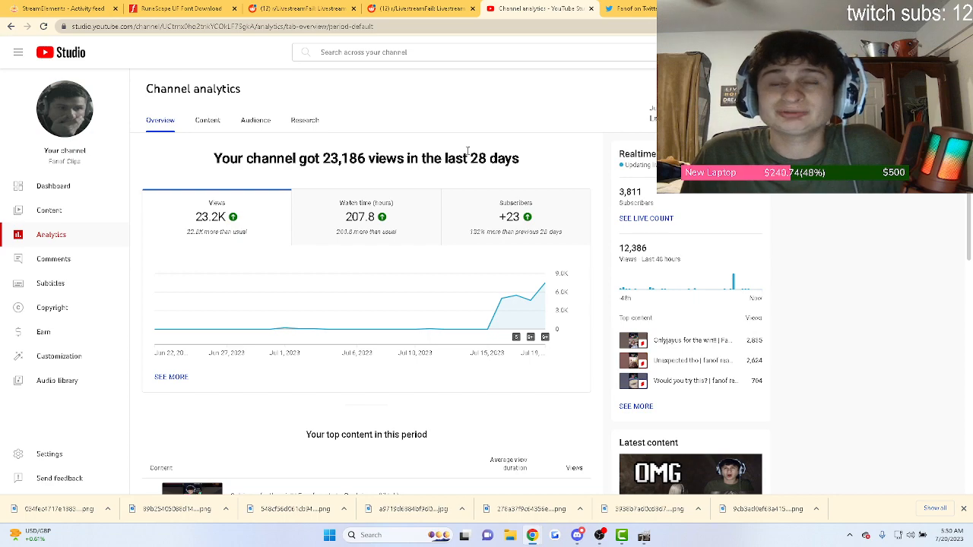
pyautogui.scroll(-3)
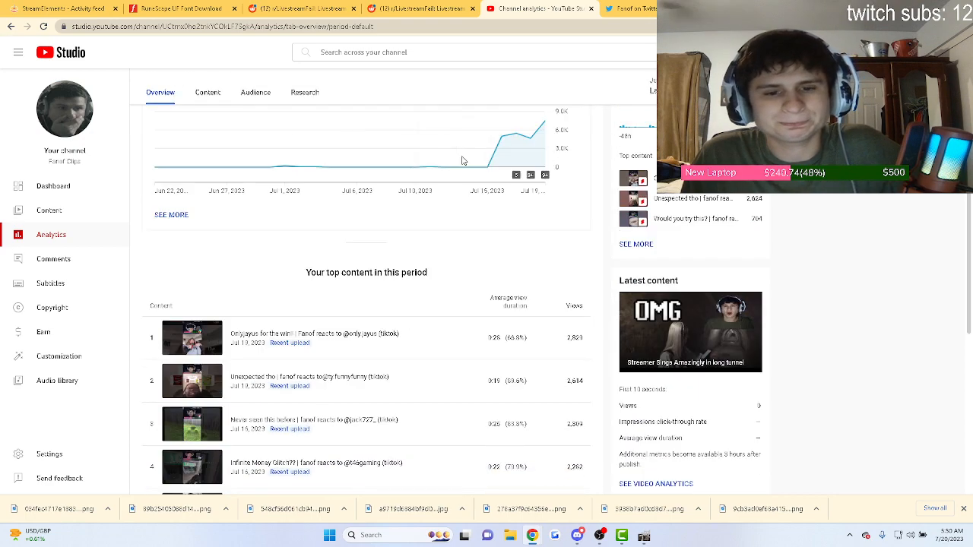
pyautogui.scroll(-3)
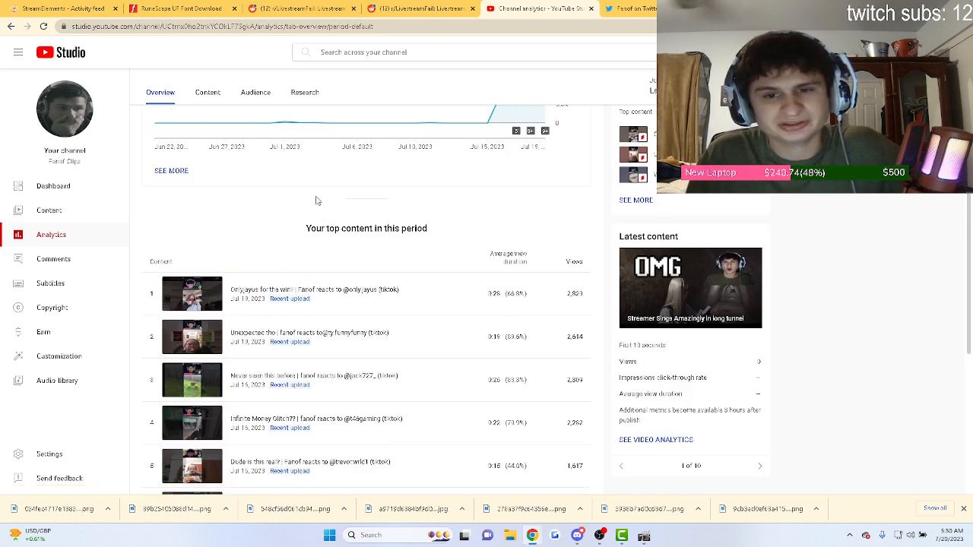
pyautogui.scroll(-3)
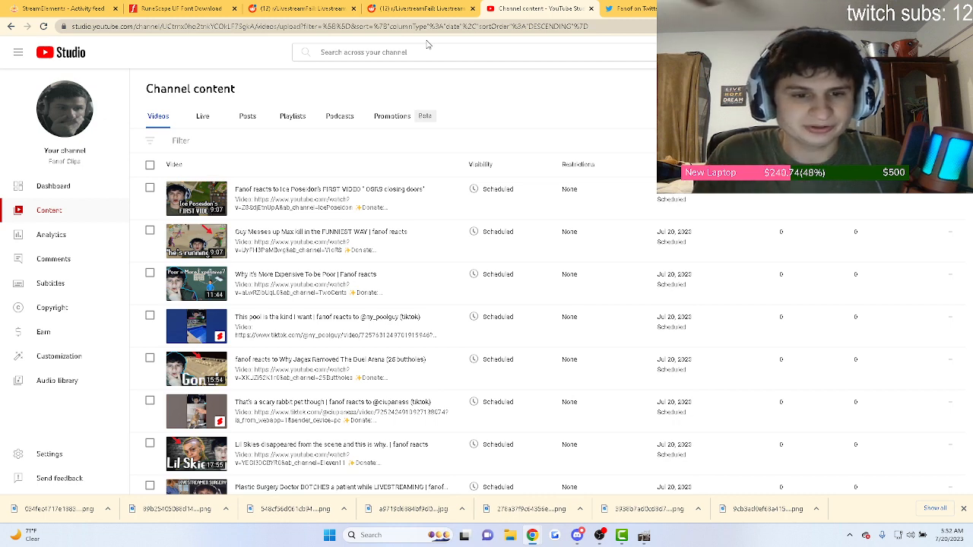
pyautogui.scroll(-3)
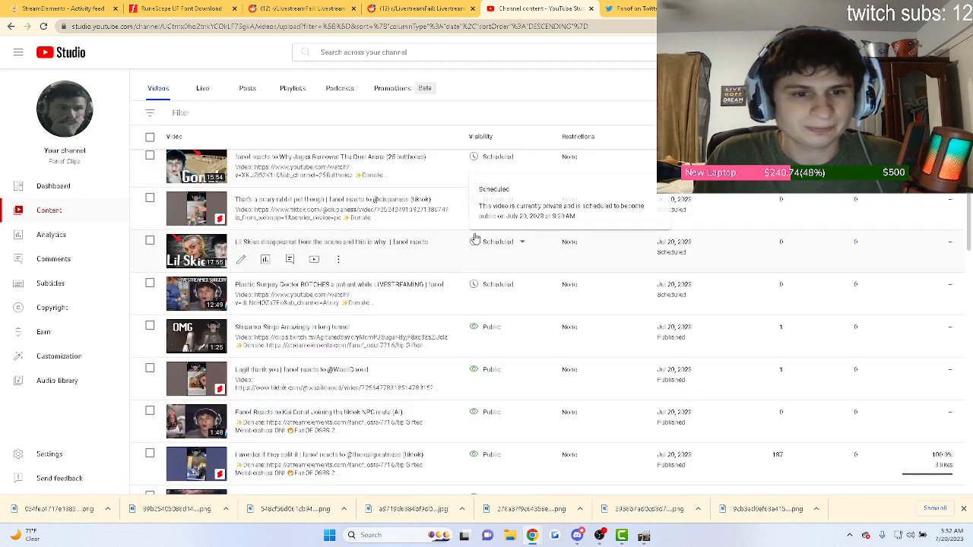